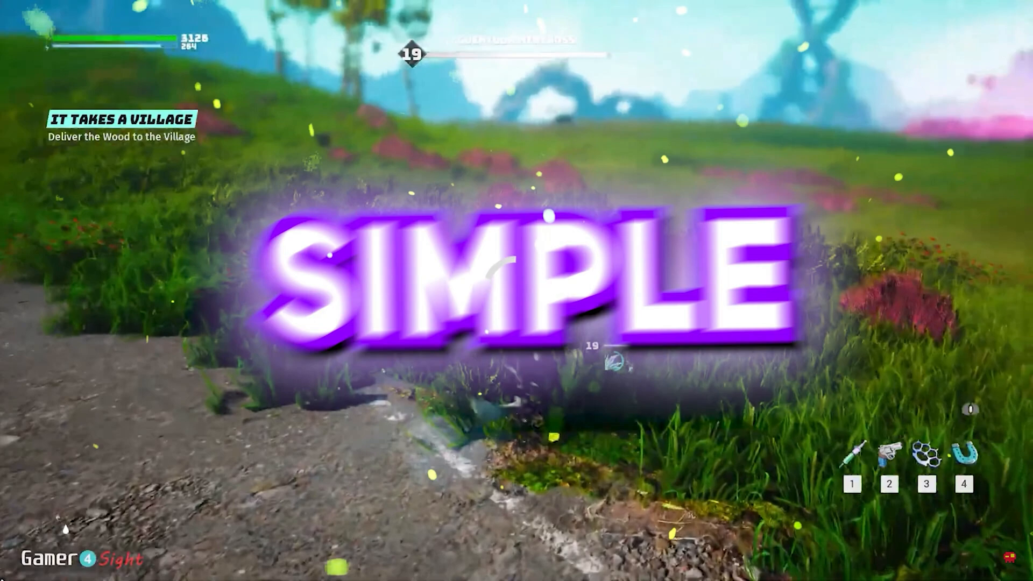
Step: Go full screen in Chrome and enter 'HOW TO BOOST INTERNET SPEED' and 'speedtest.net'
key("f11")
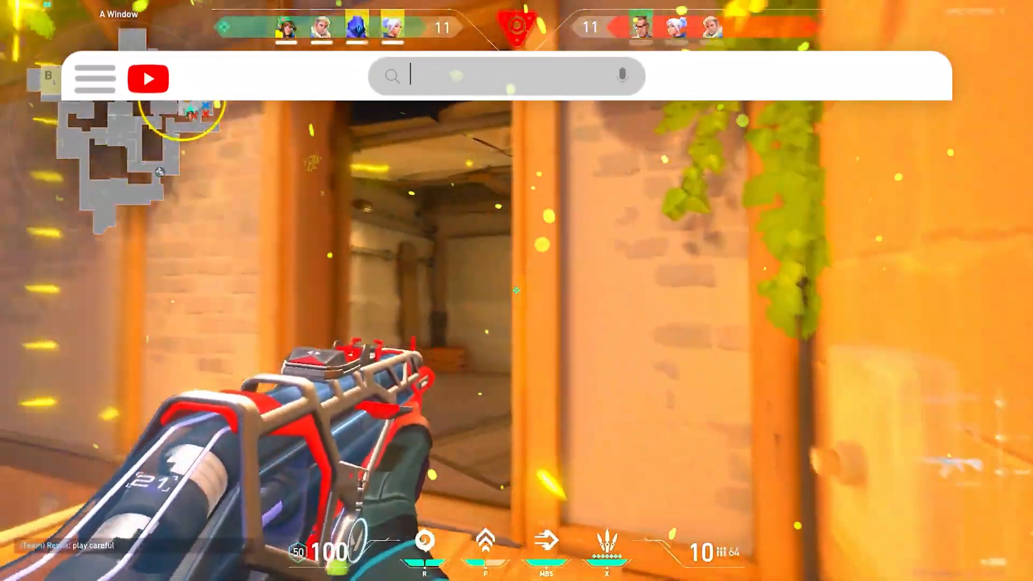
type("HOW TO BOOST INTERNET SPEED")
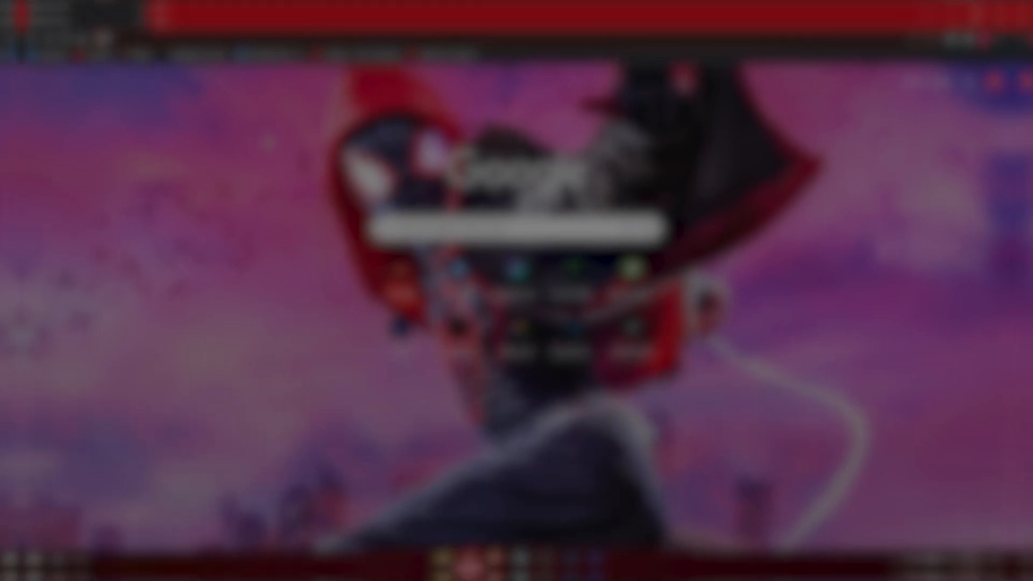
type("speedtest.net")
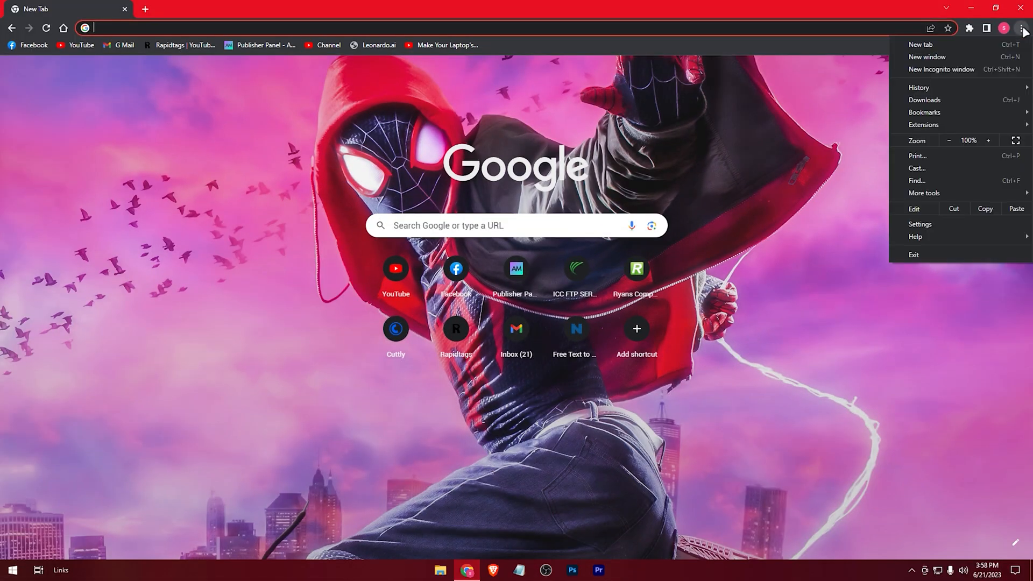
Step: Search Chrome settings for 'cache' and clear all-time cookies and cached files, keeping history
left_click(919, 224)
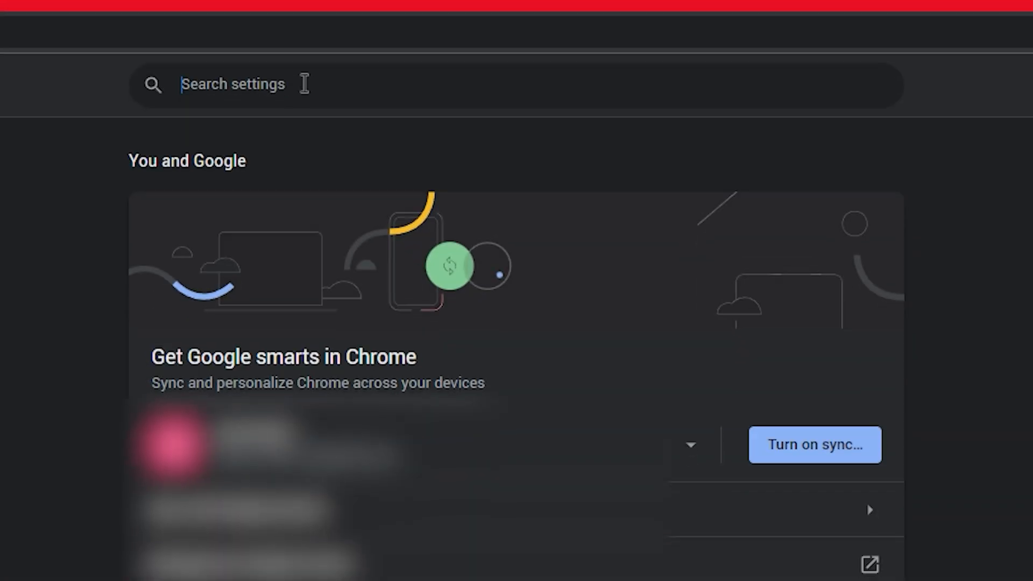
type("cache")
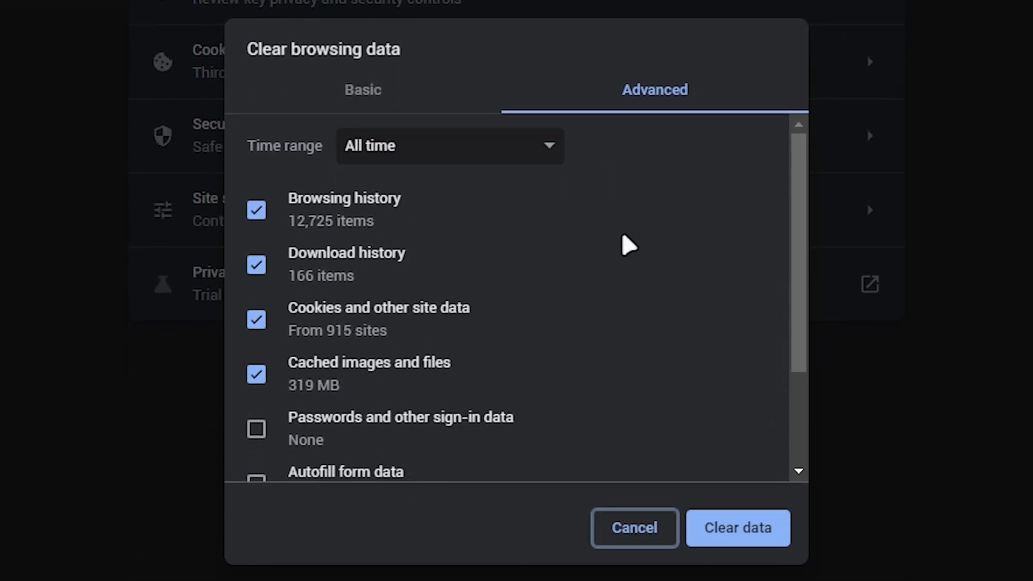
left_click(362, 90)
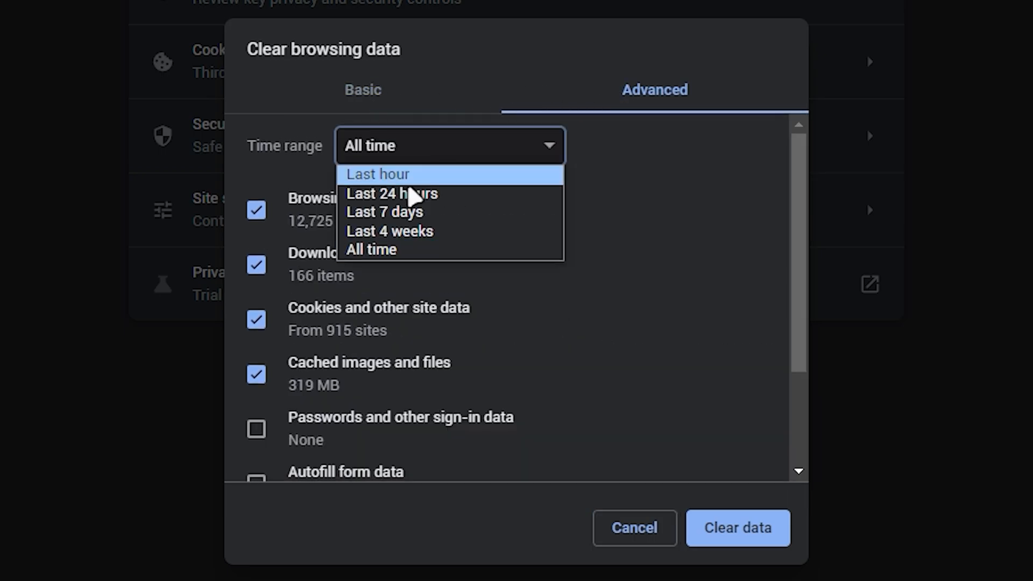
left_click(449, 146)
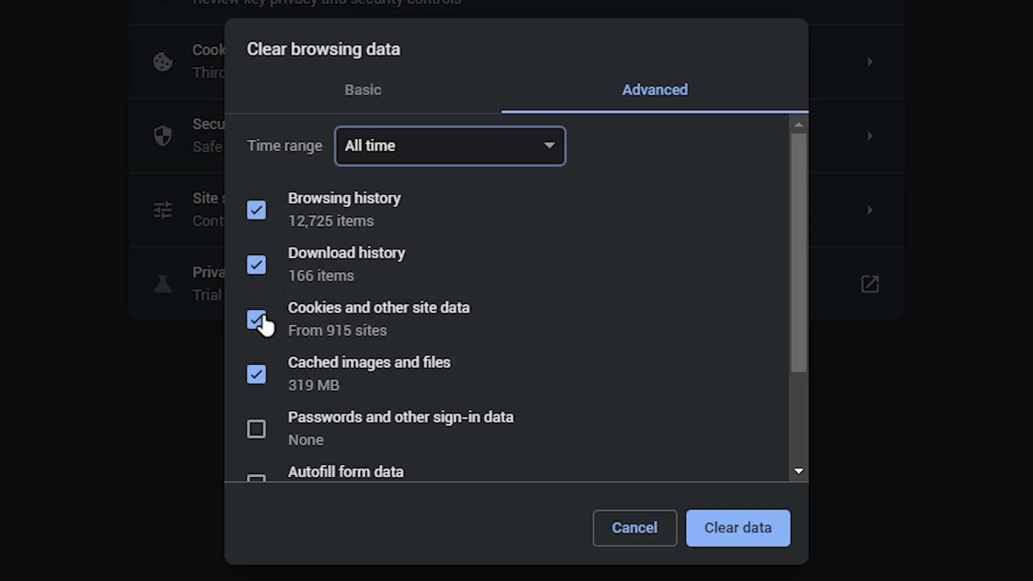
left_click(255, 209)
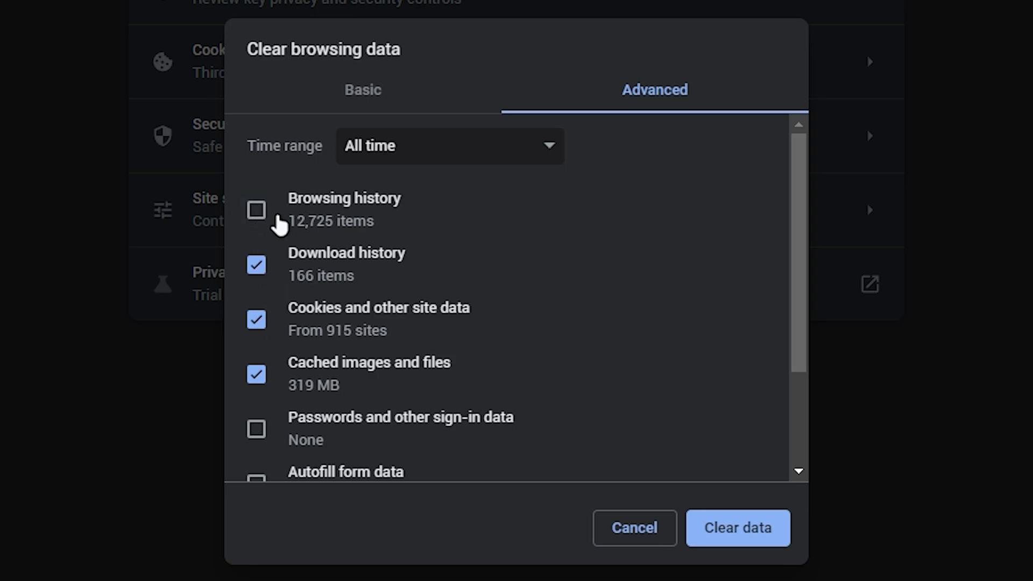
scroll("down", 3)
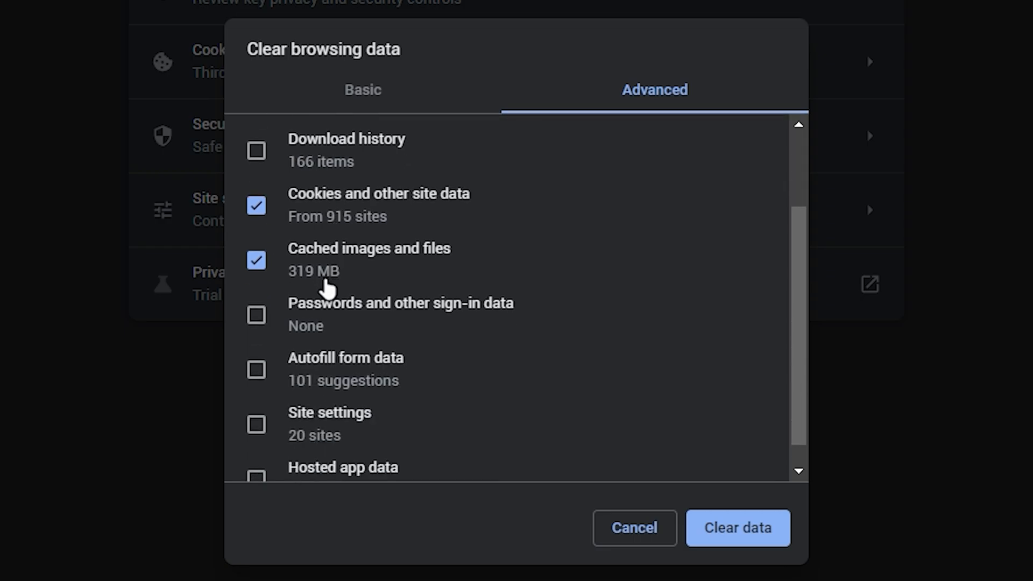
left_click(737, 528)
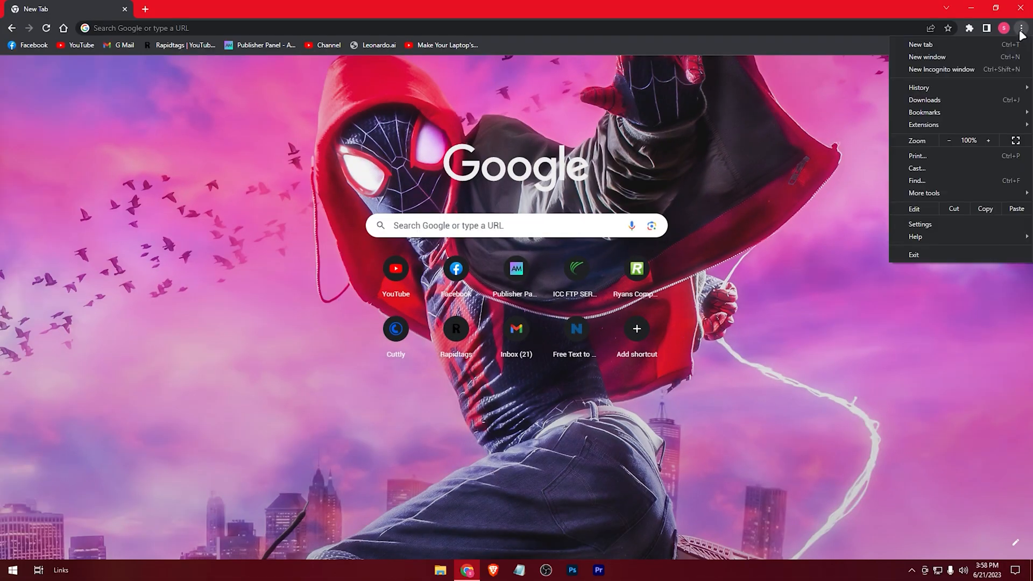
mouse_move(924, 126)
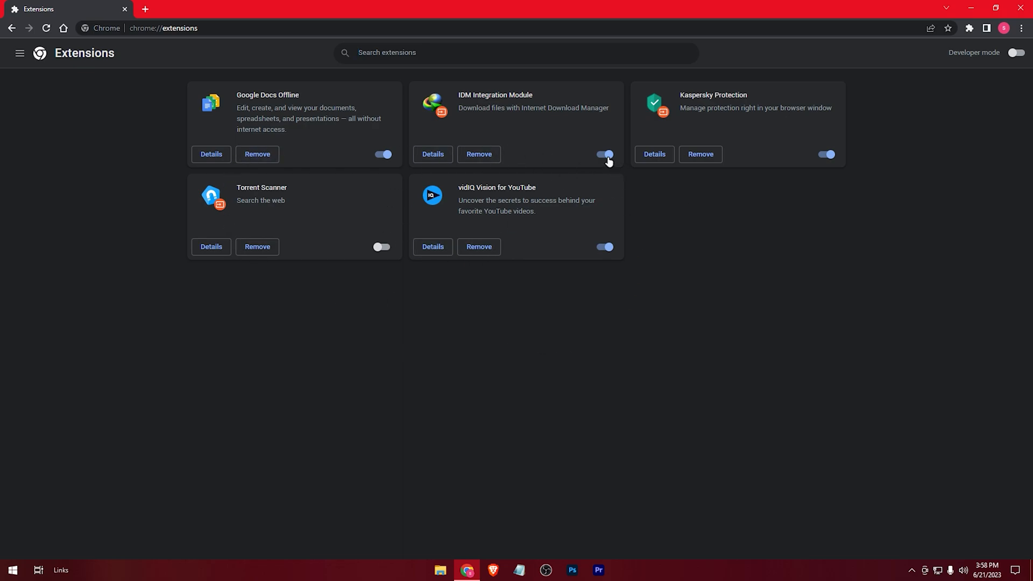
Step: Switch off the IDM Integration Module extension on Chrome's Extensions page
left_click(604, 154)
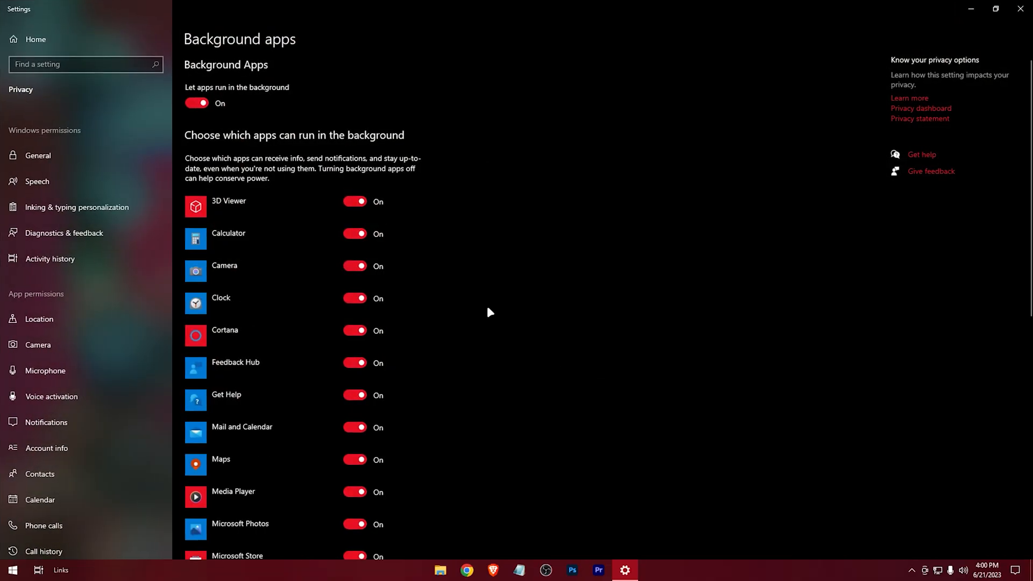
Step: Turn 'Let apps run in the background' off in Privacy settings and close Settings
scroll("down", 3)
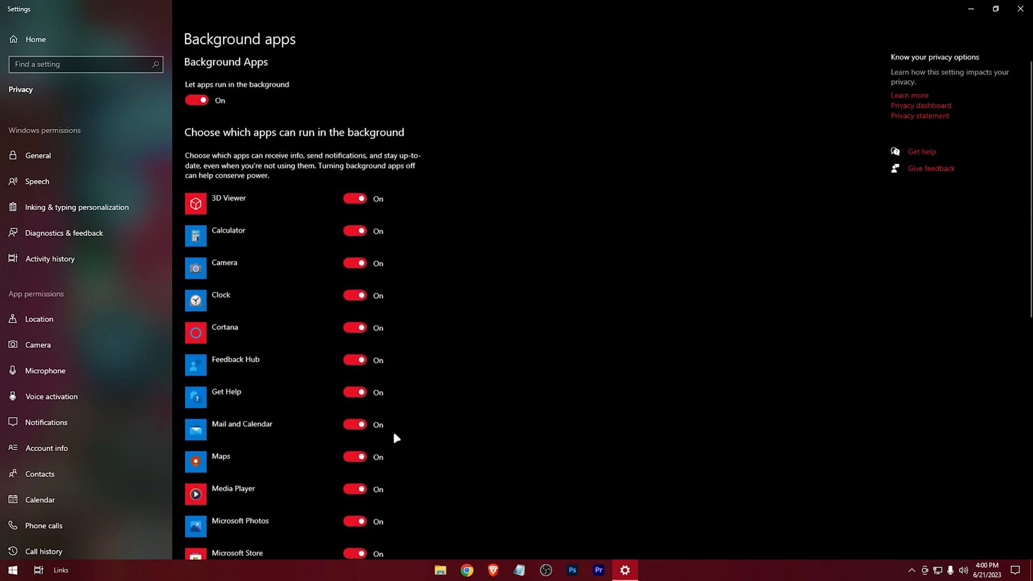
left_click(196, 101)
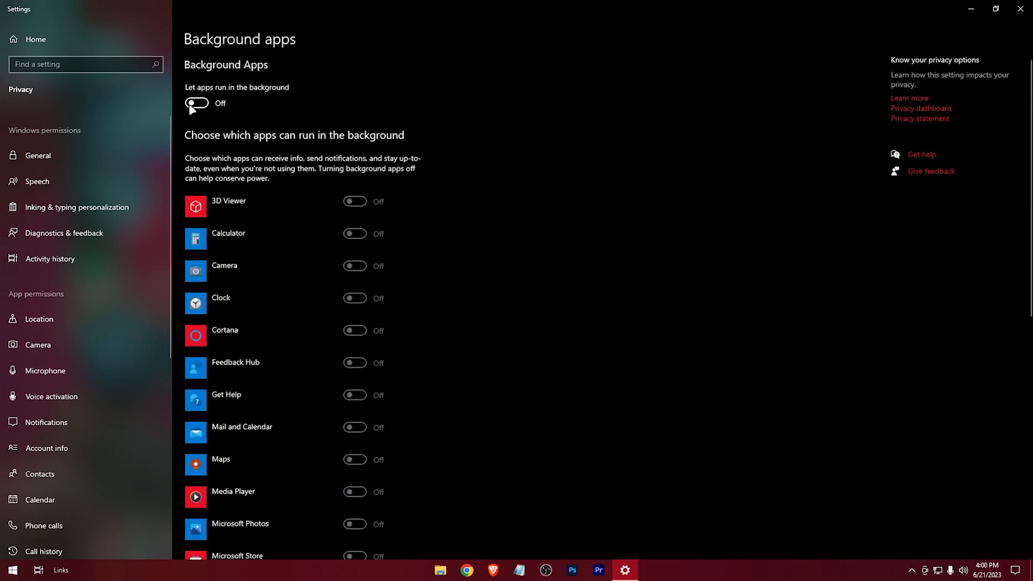
left_click(969, 8)
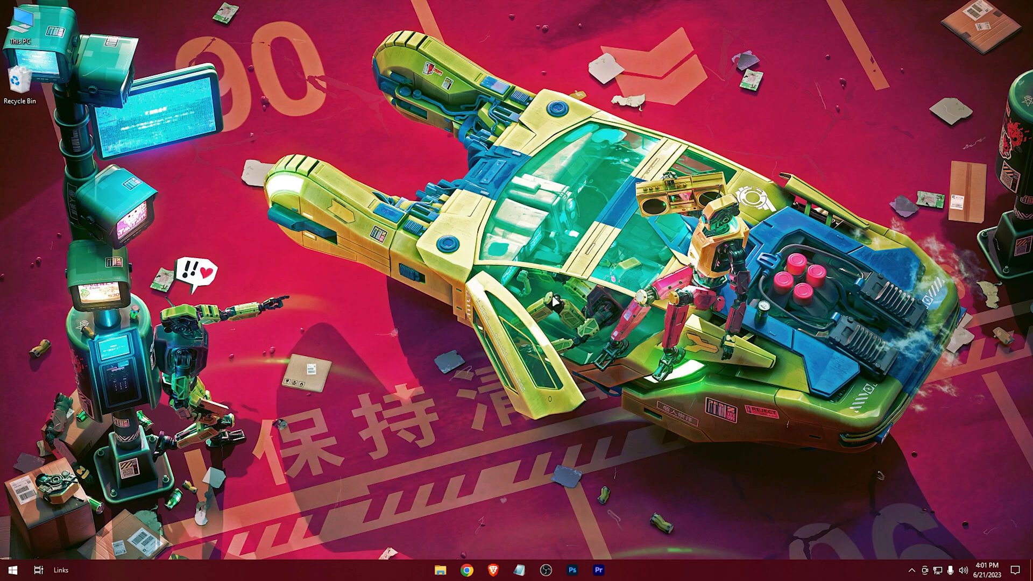
Step: Bring up Task Manager with Ctrl+Shift+Esc and end the Google Chrome task
key("ctrl+shift+esc")
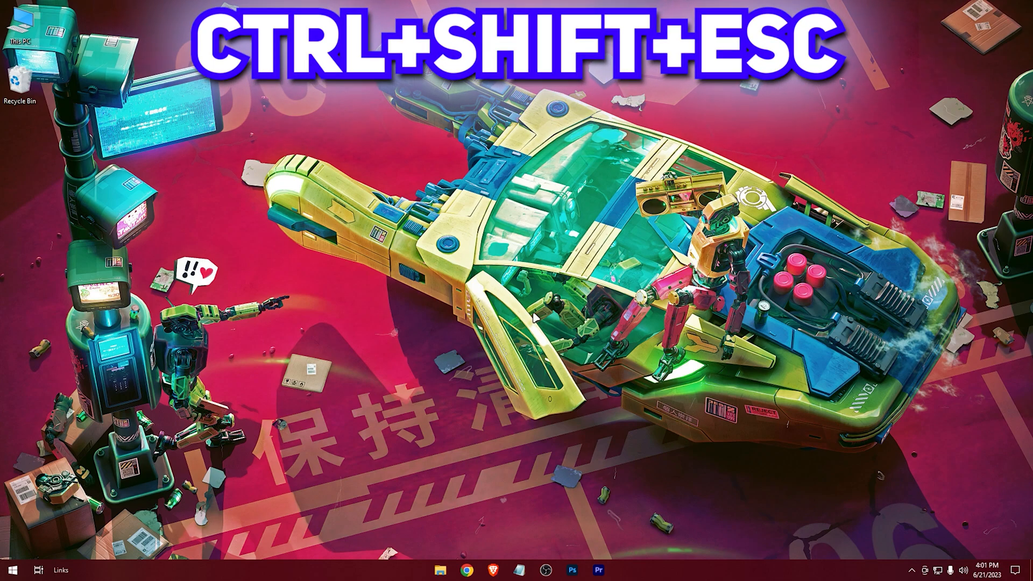
key("ctrl+shift+esc")
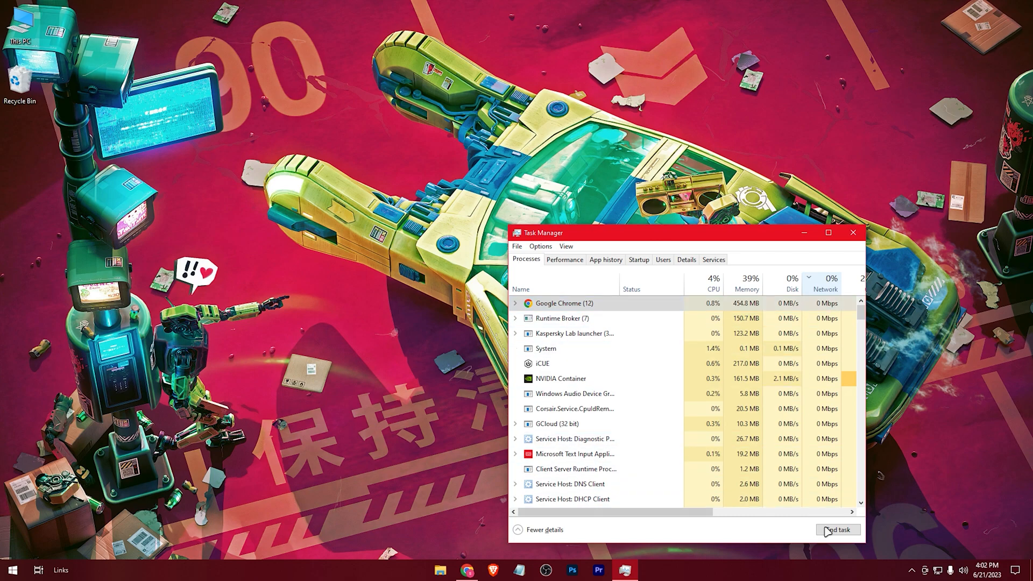
left_click(837, 530)
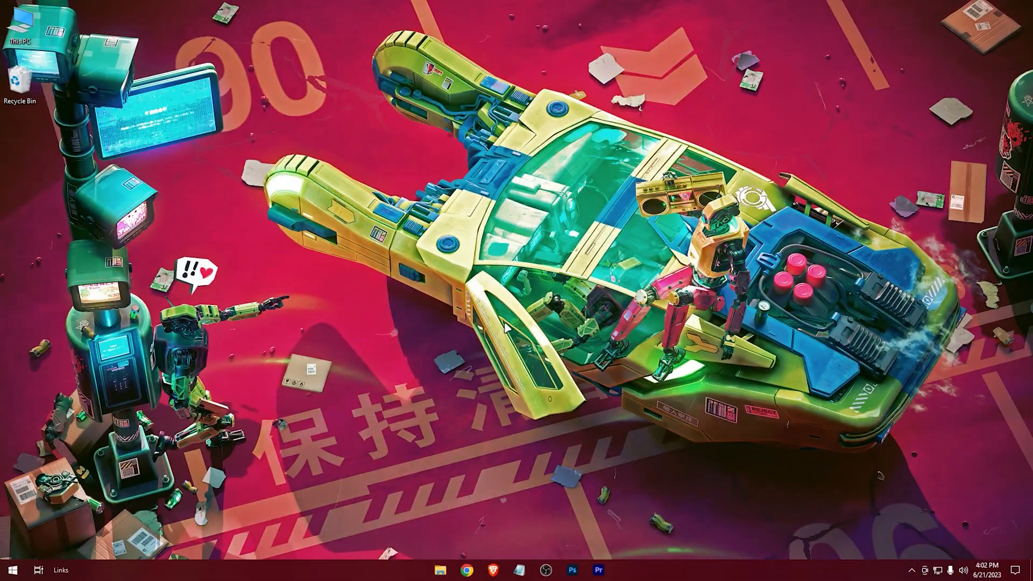
Step: Start a Full scan from Windows Security's Virus & threat protection scan options
left_click(11, 570)
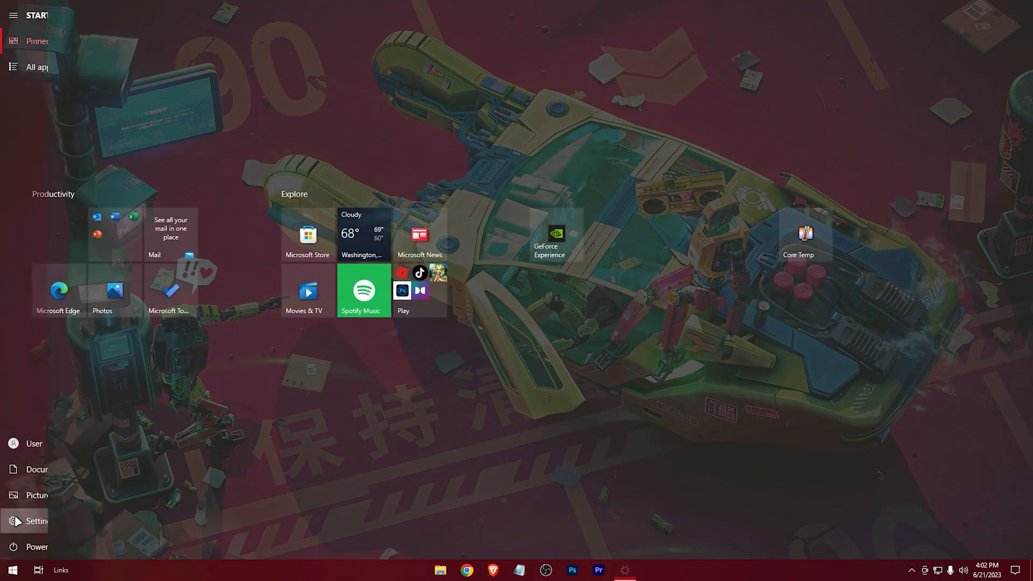
left_click(33, 520)
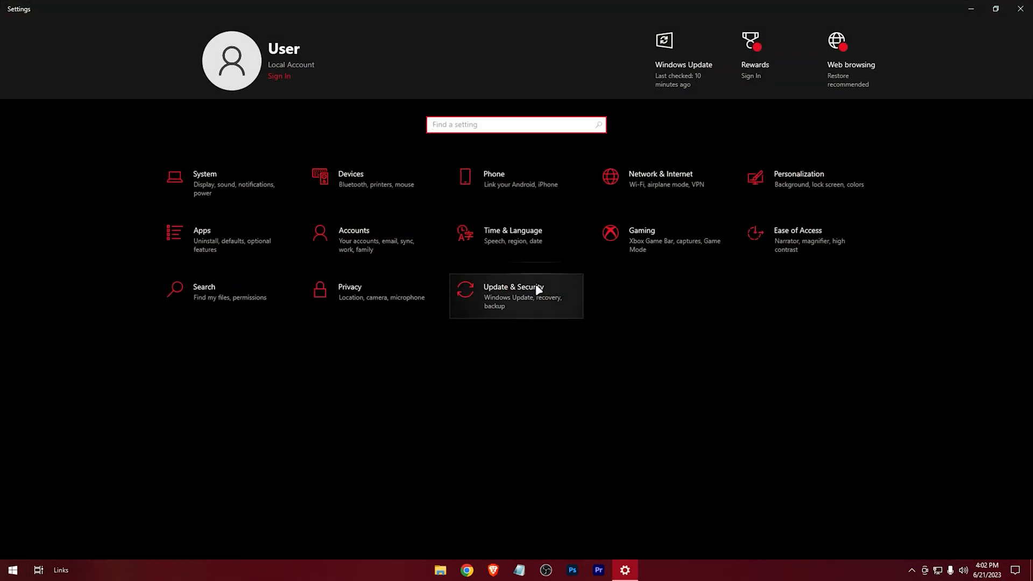
left_click(516, 296)
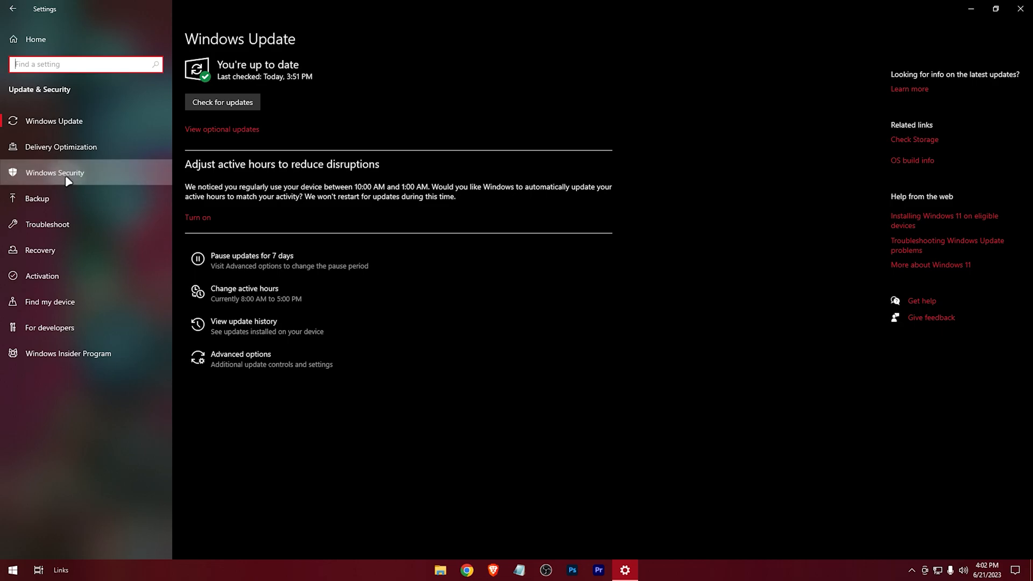
left_click(55, 172)
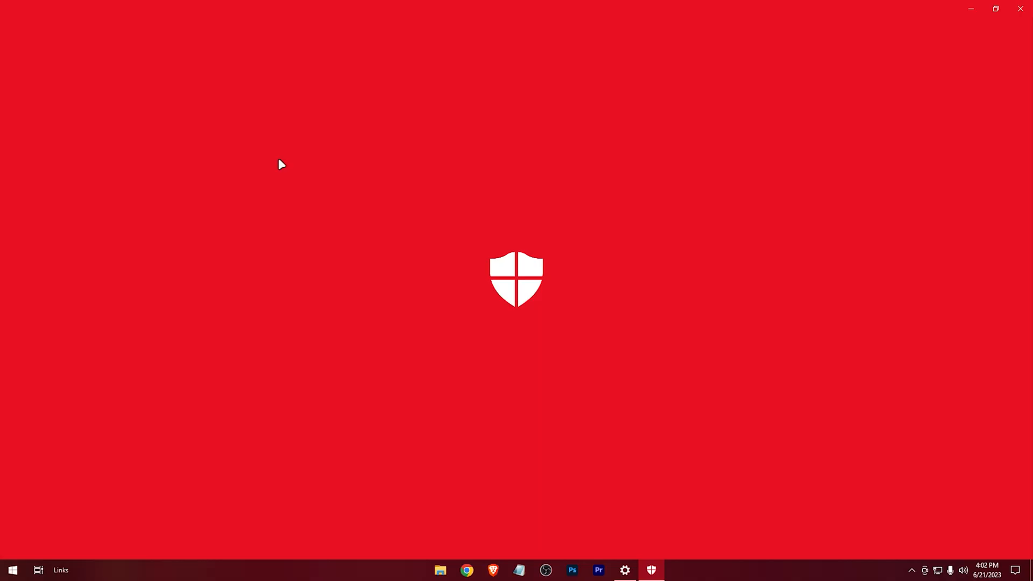
left_click(651, 571)
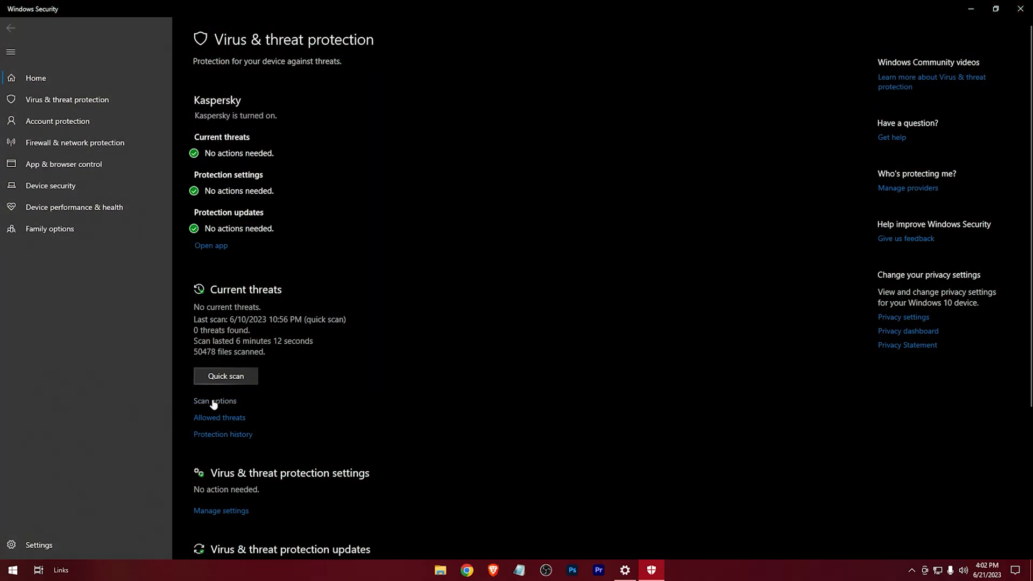
left_click(214, 400)
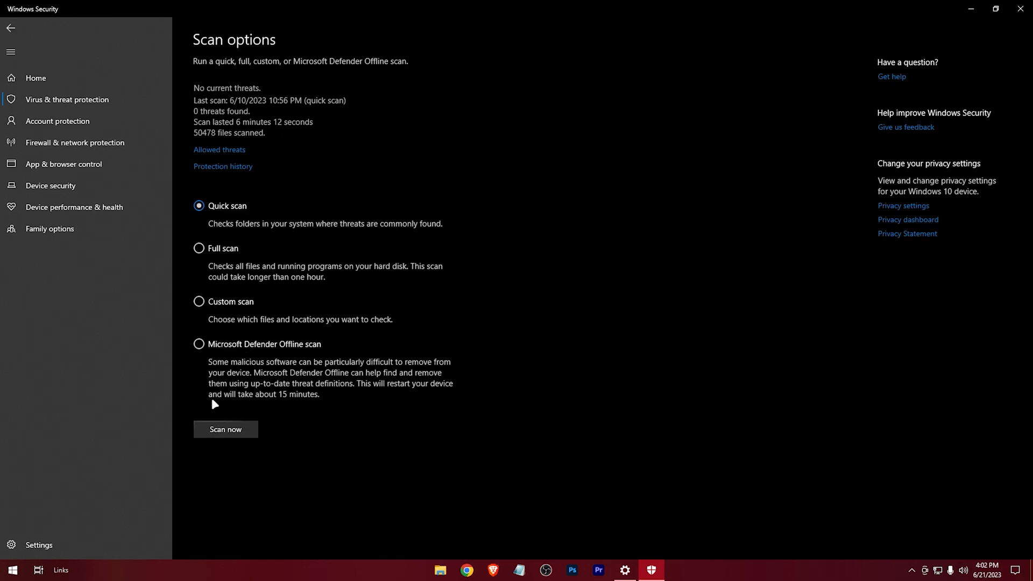
left_click(226, 429)
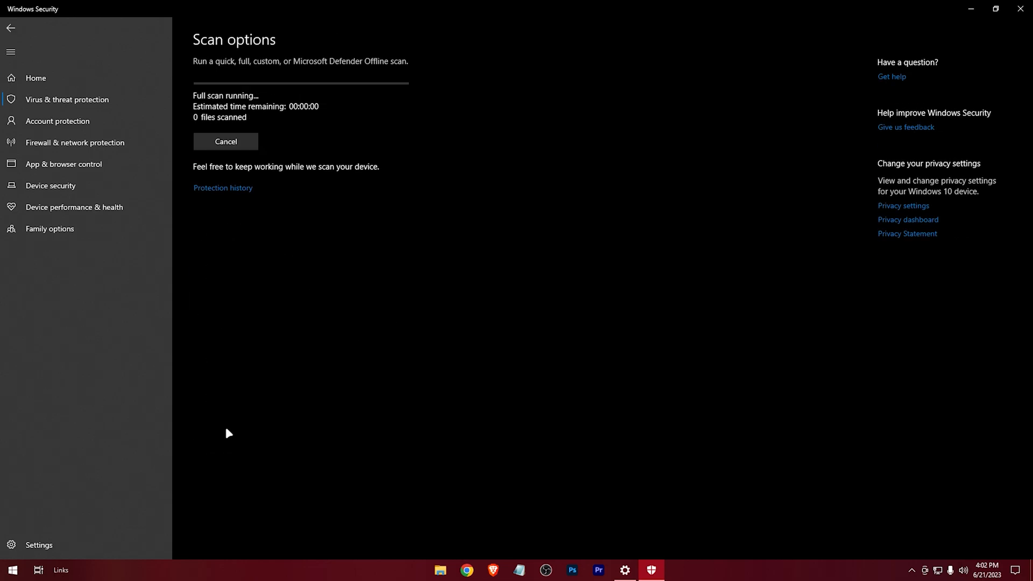
mouse_move(501, 181)
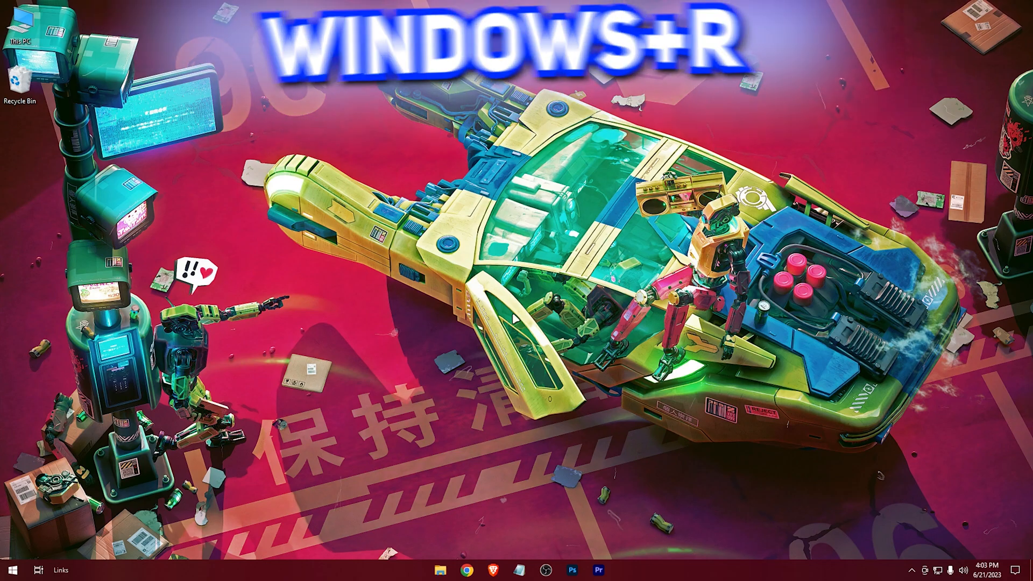
Step: Run ncpa.cpl from the Run box to show Network Connections
type("nc")
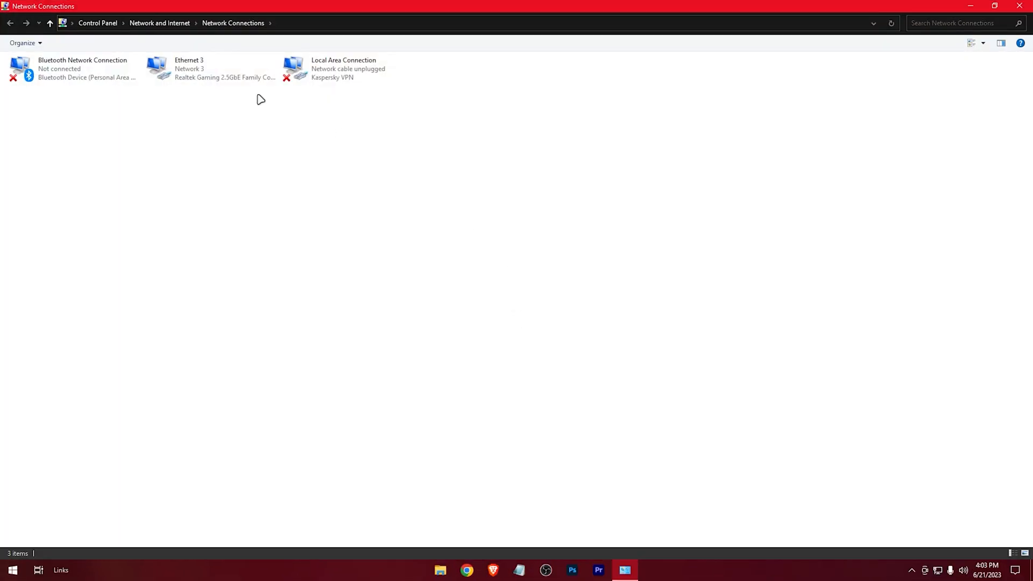
Step: Enter DNS servers 8.8.8.8 and 8.8.4.4 in Ethernet 3's IPv4 properties and confirm
right_click(211, 68)
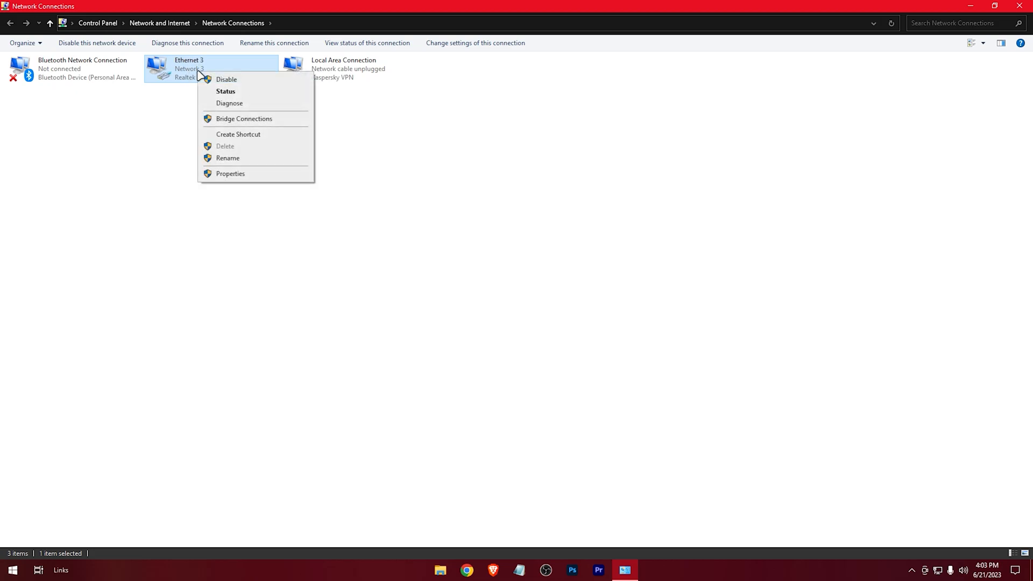
left_click(230, 173)
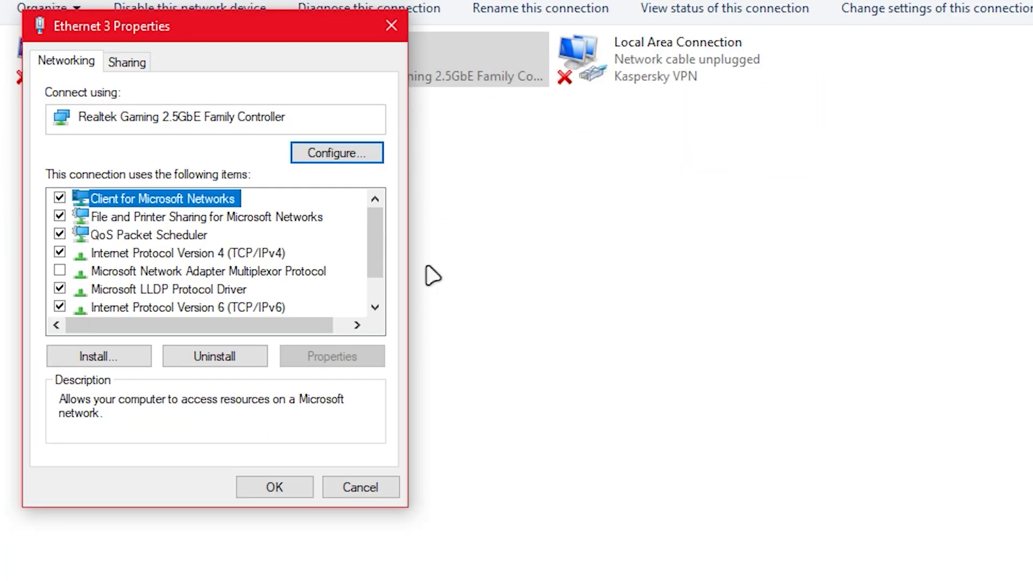
left_click(185, 252)
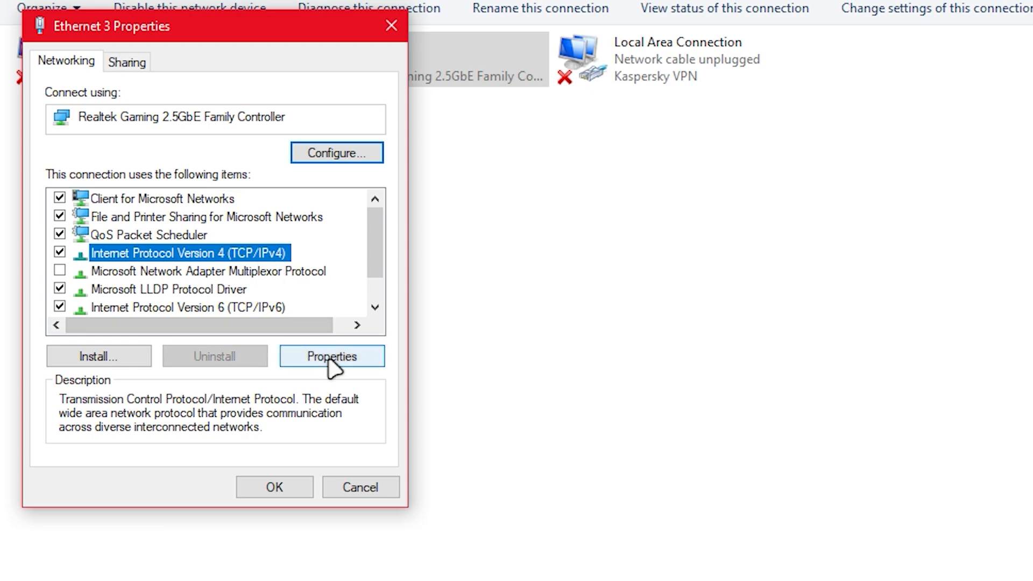
left_click(331, 355)
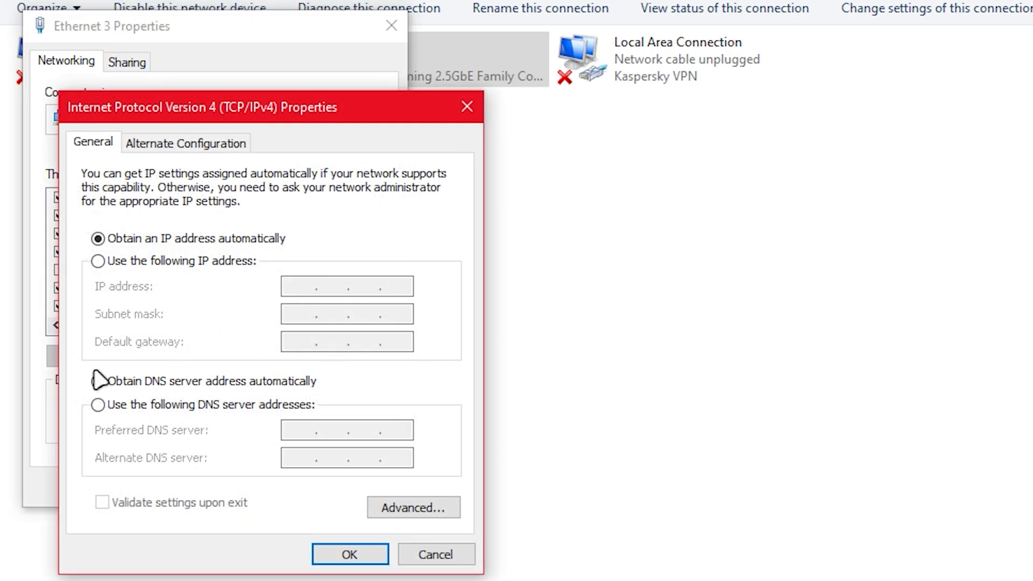
left_click(97, 405)
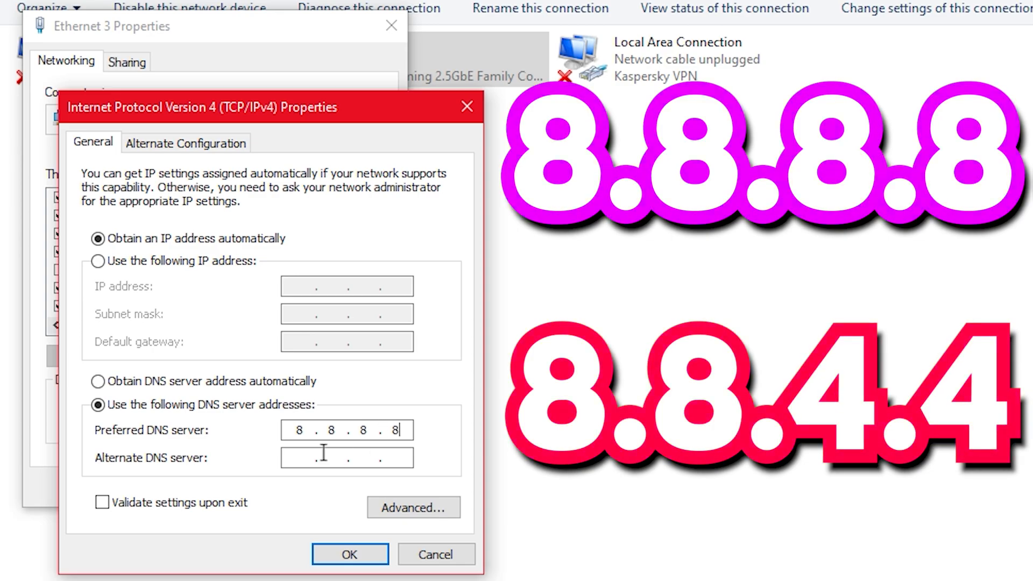
type("8.8.4.4")
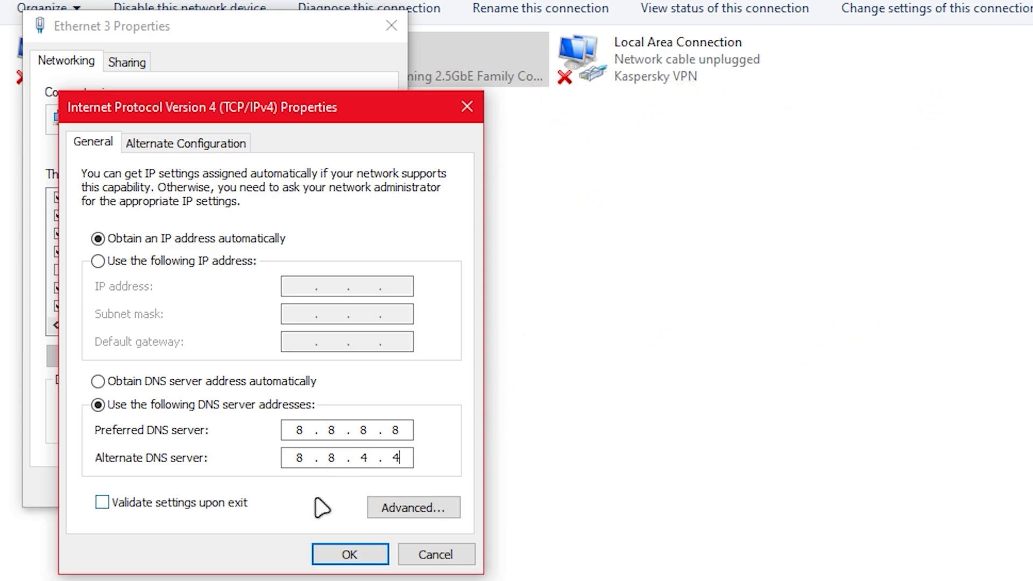
left_click(350, 554)
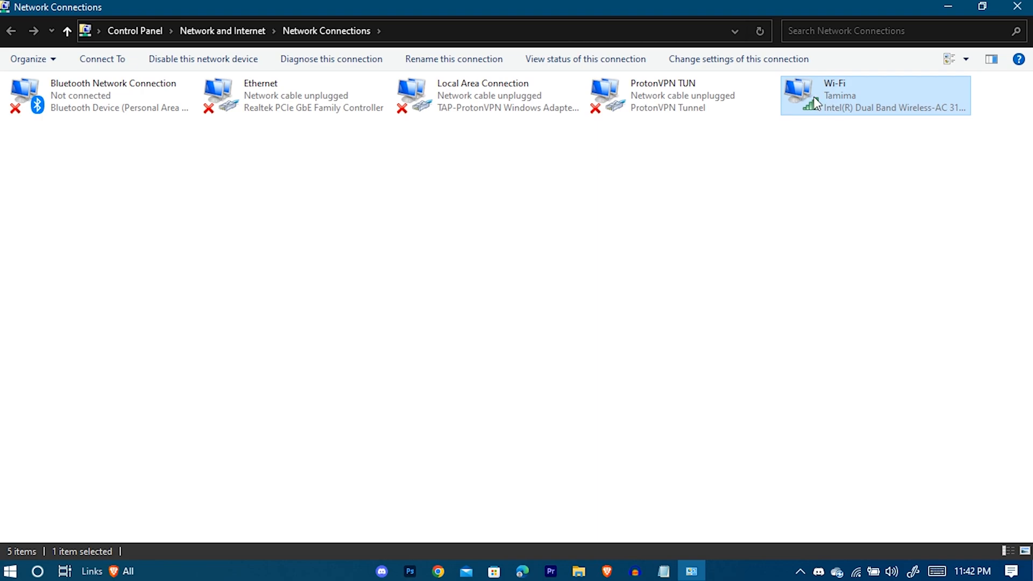
Step: Open the Wi-Fi connection's properties and configure its Intel Dual Band Wireless-AC 3168 adapter
right_click(856, 96)
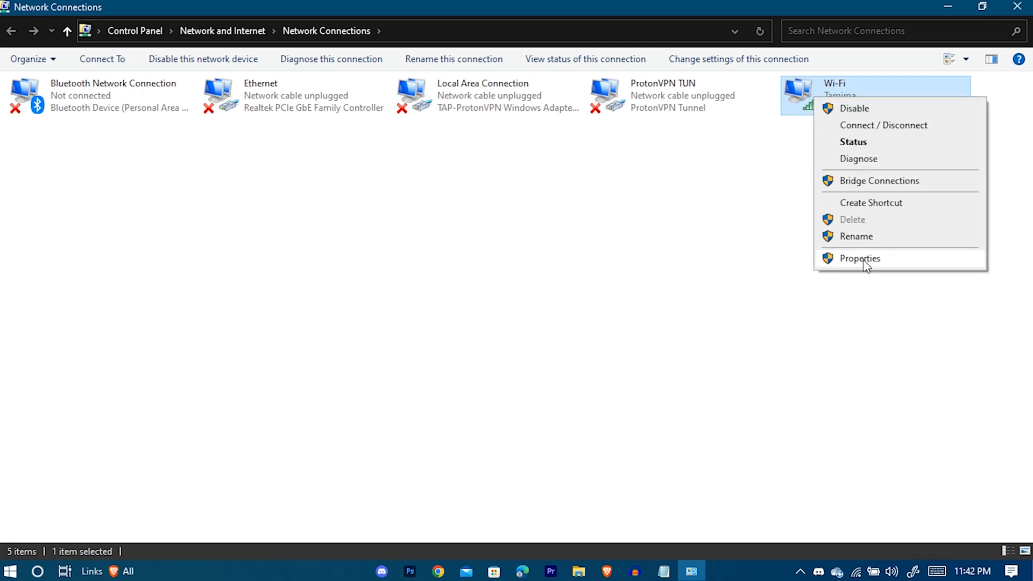
left_click(860, 258)
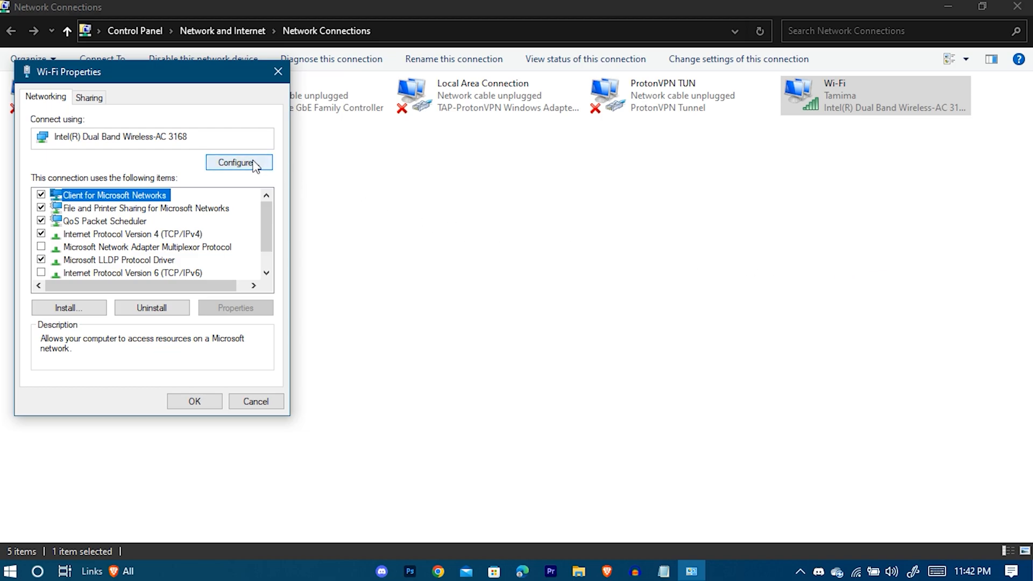
left_click(239, 163)
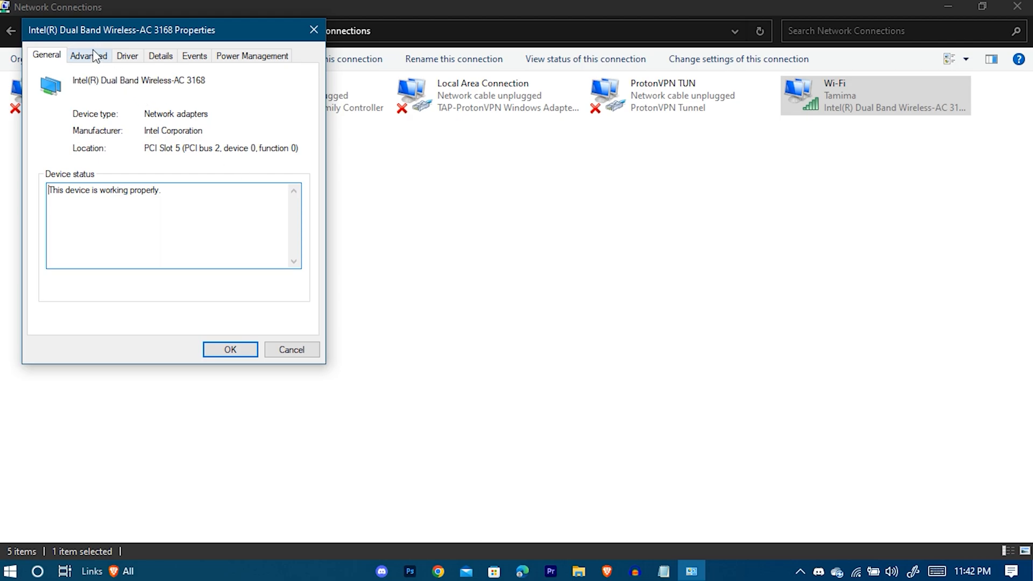
Step: Enable Fat Channel Intolerant and set Roaming Aggressiveness to 2. Medium-low, then save
left_click(89, 55)
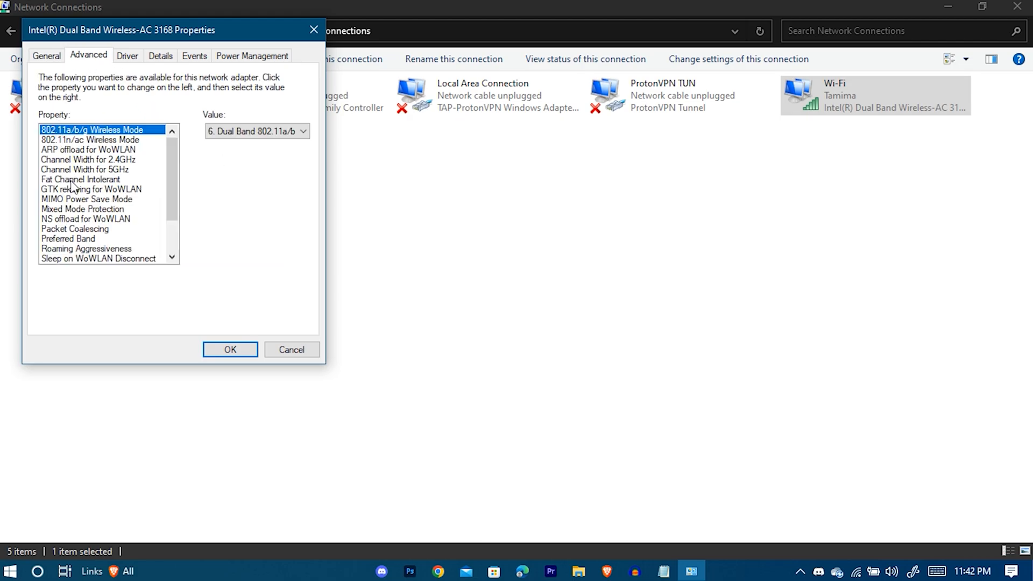
mouse_move(86, 258)
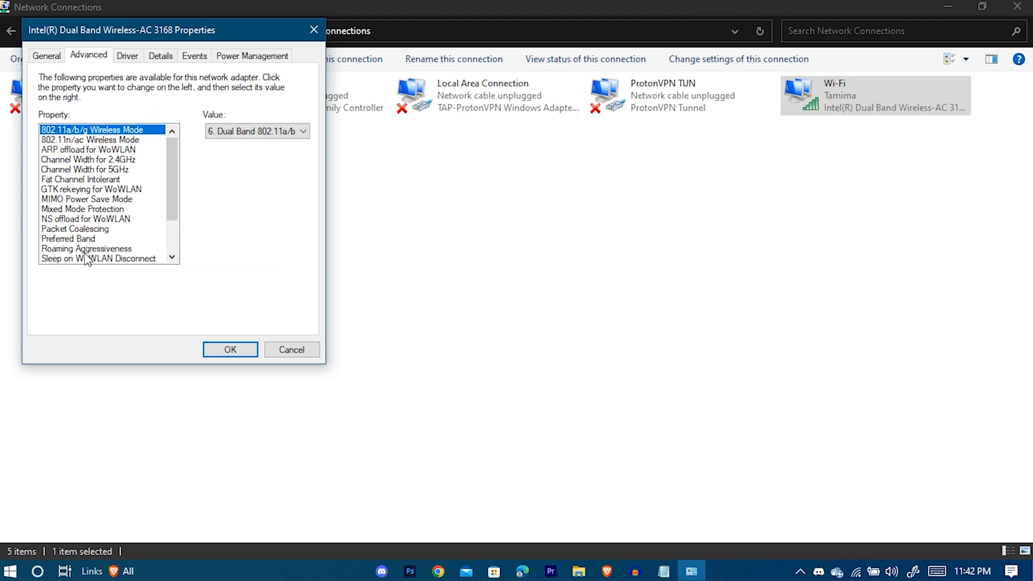
left_click(80, 179)
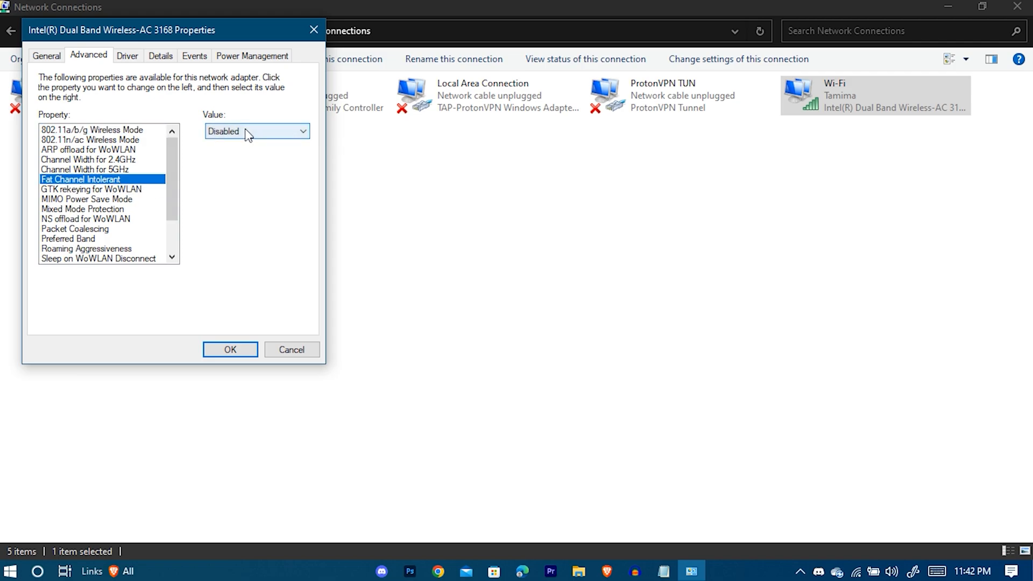
left_click(256, 131)
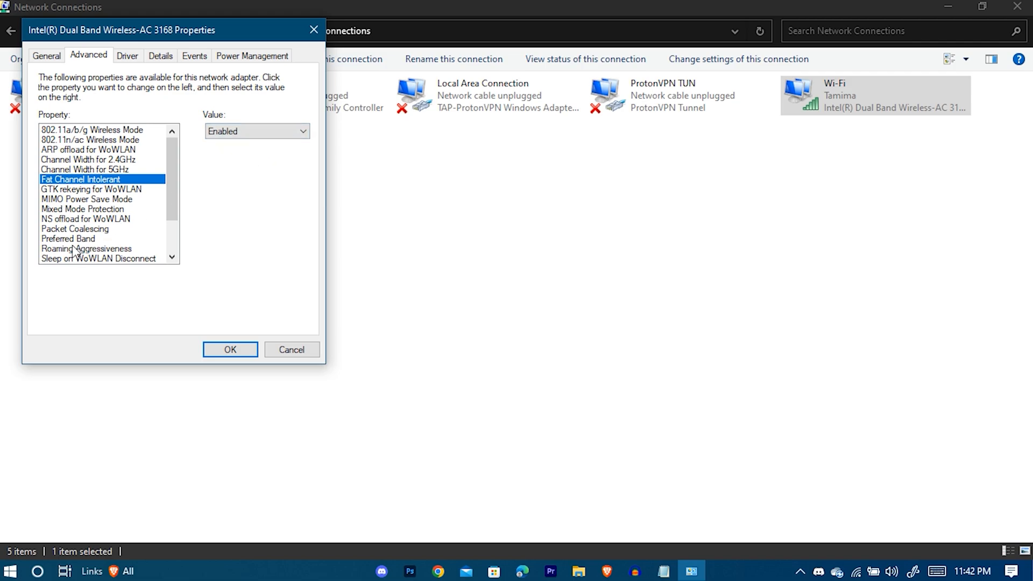
left_click(85, 249)
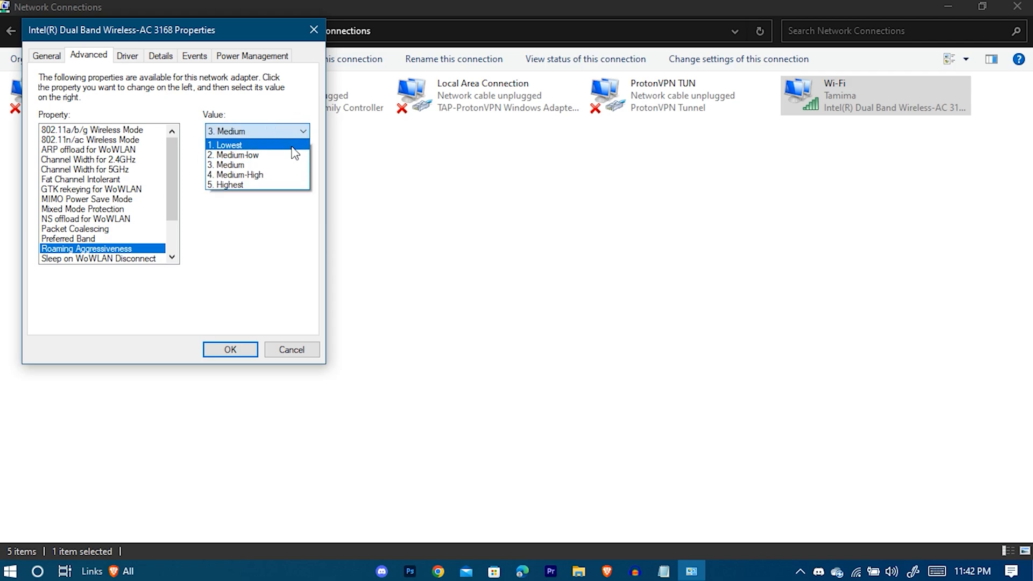
left_click(237, 155)
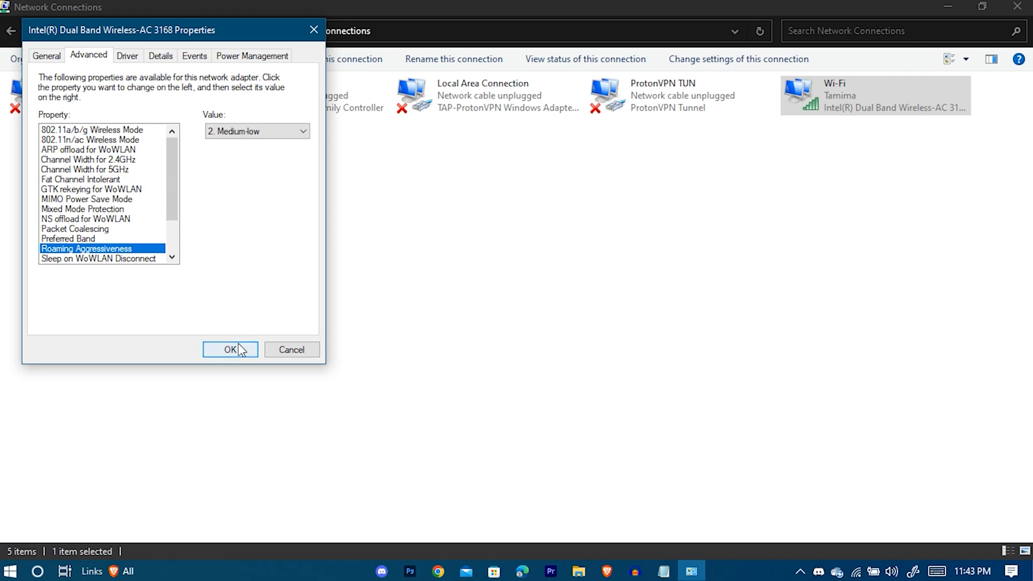
left_click(231, 349)
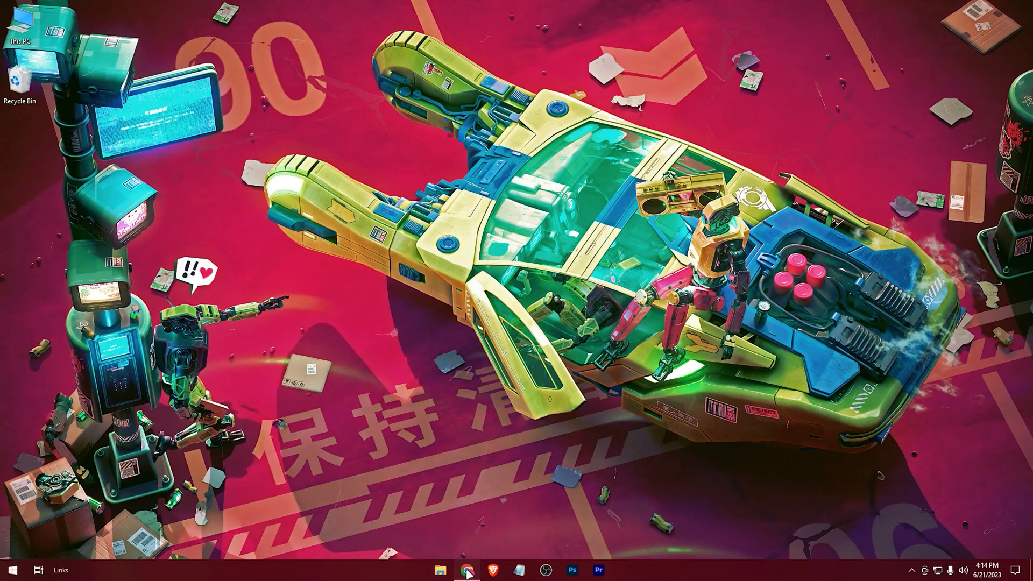
Step: Extract Registry Hacks.rar to the desktop so its .reg files appear there
left_click(467, 570)
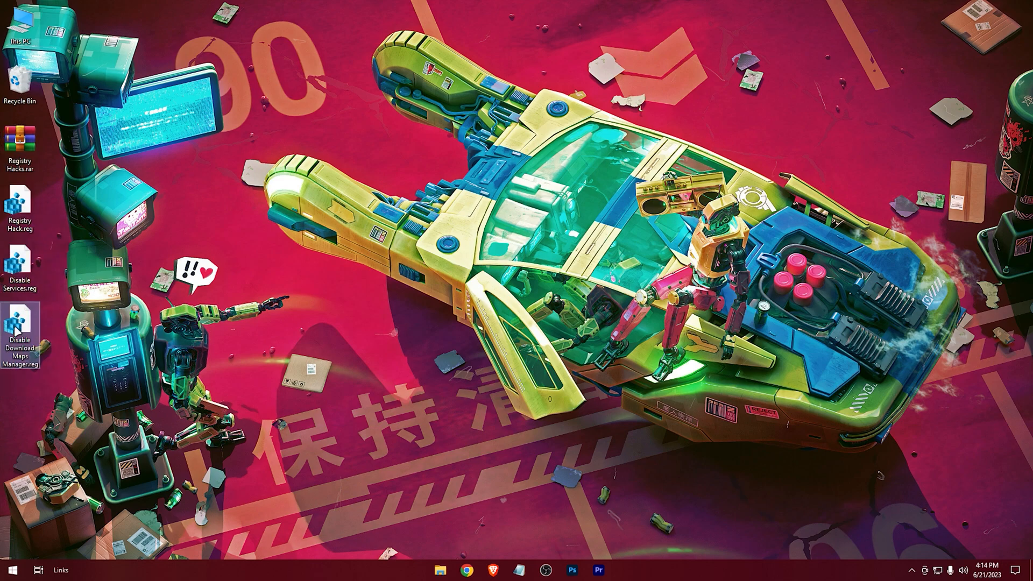
Step: Merge the Disable Download Maps Manager and Disable Services .reg files, confirming each prompt
double_click(22, 323)
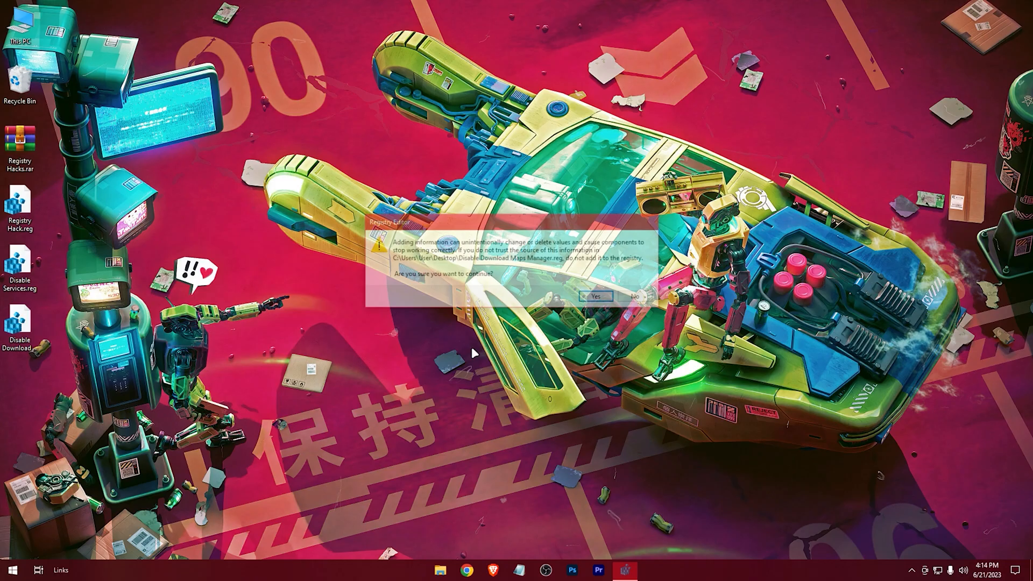
left_click(593, 297)
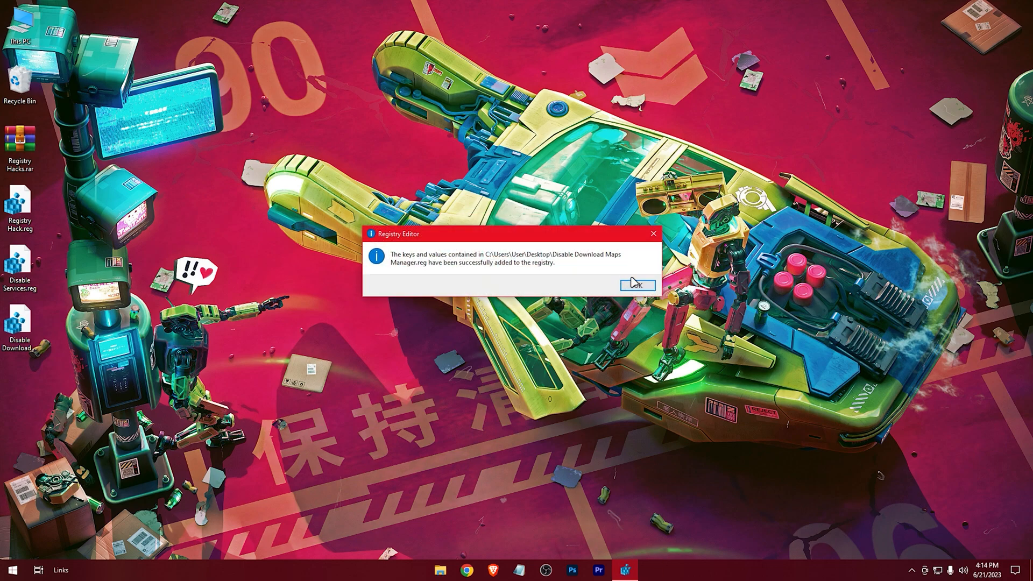
left_click(635, 285)
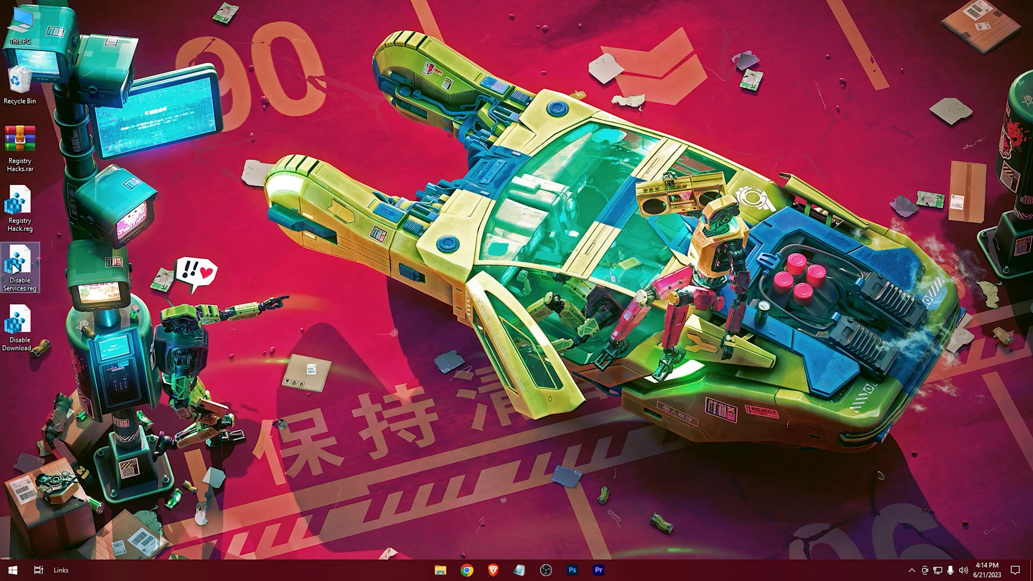
double_click(20, 270)
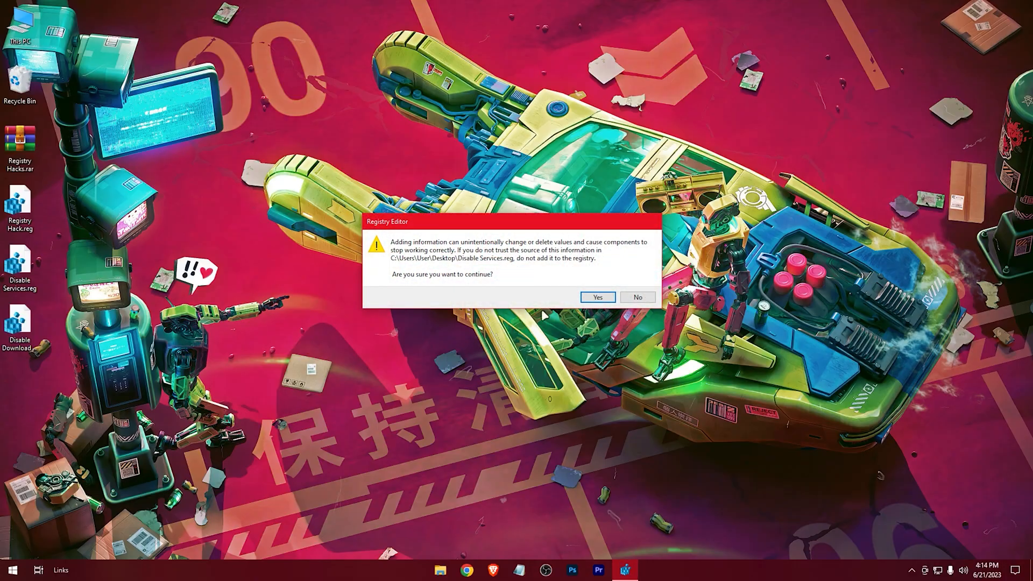
left_click(636, 297)
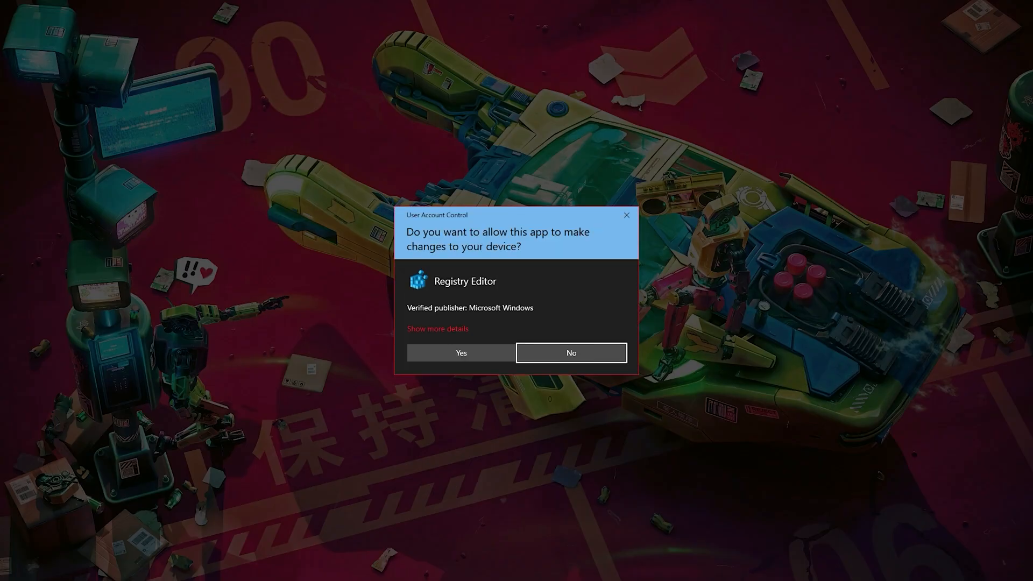
left_click(461, 352)
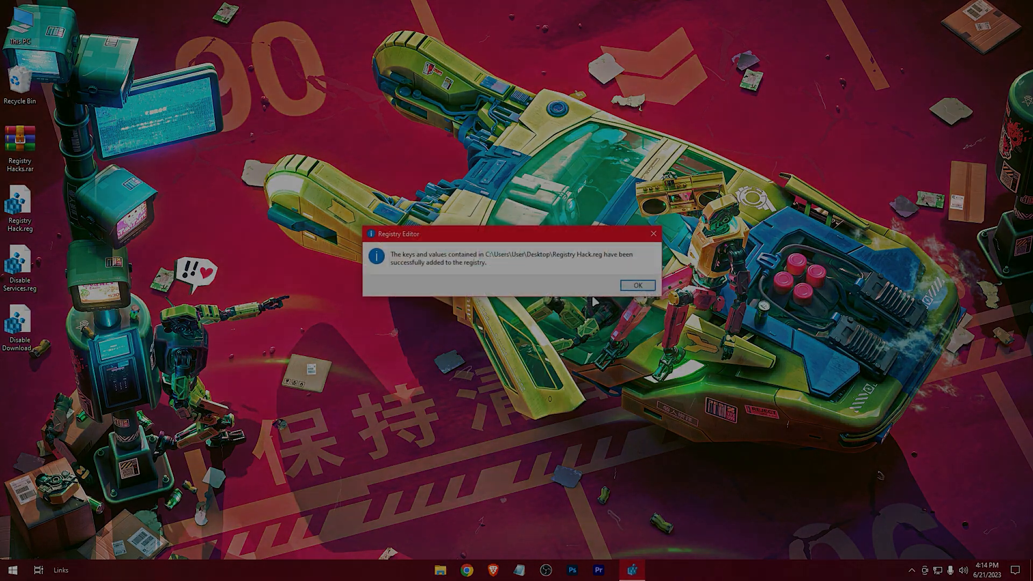